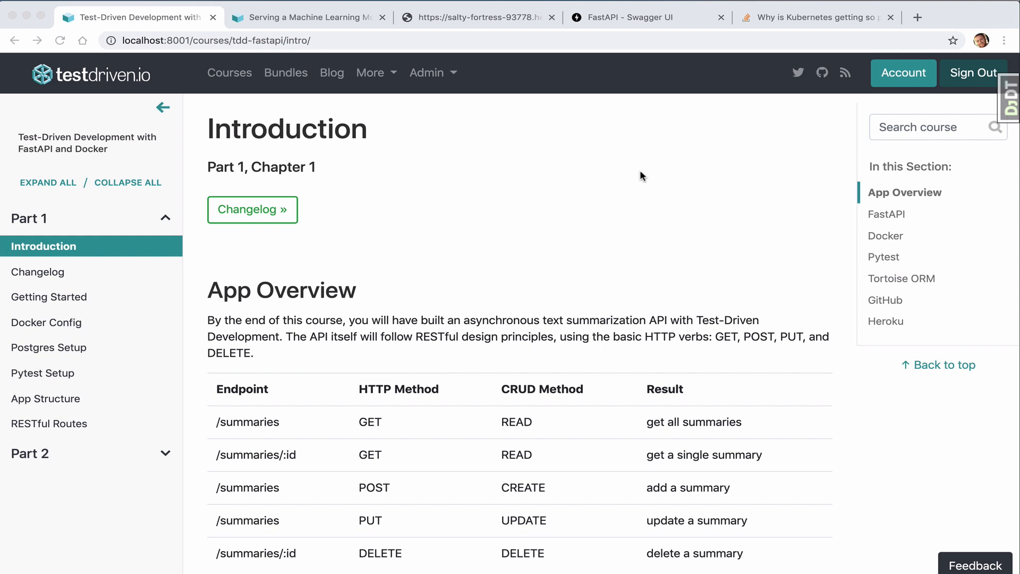
{"action": "mouse_move", "coordinate": [597, 423]}
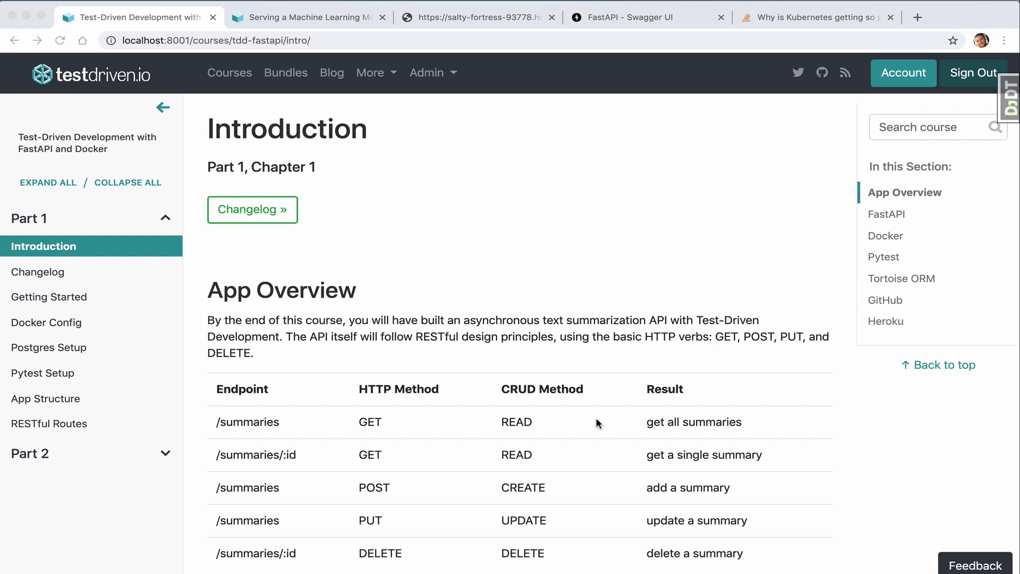
{"action": "mouse_move", "coordinate": [774, 467]}
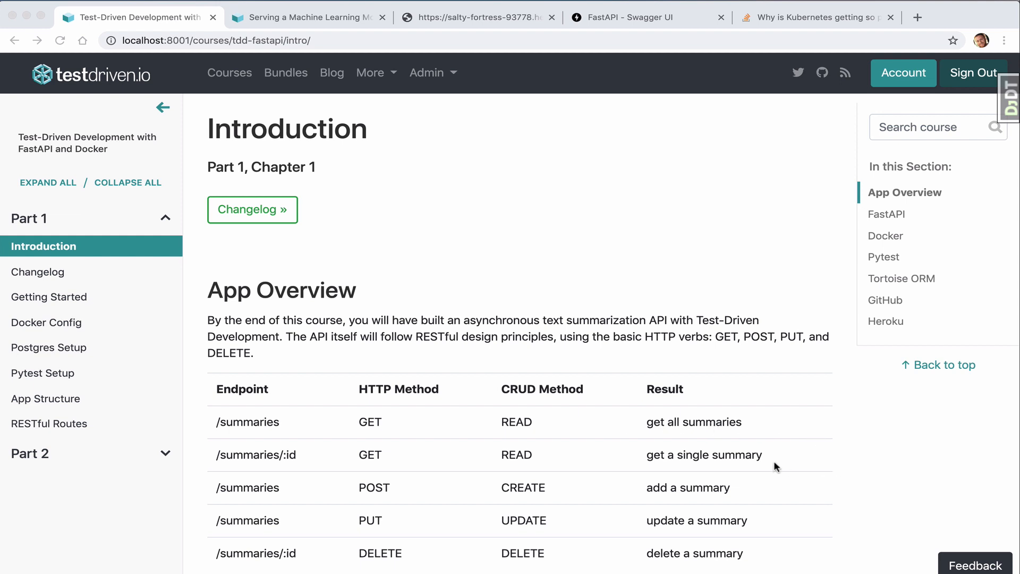
{"action": "mouse_move", "coordinate": [527, 473]}
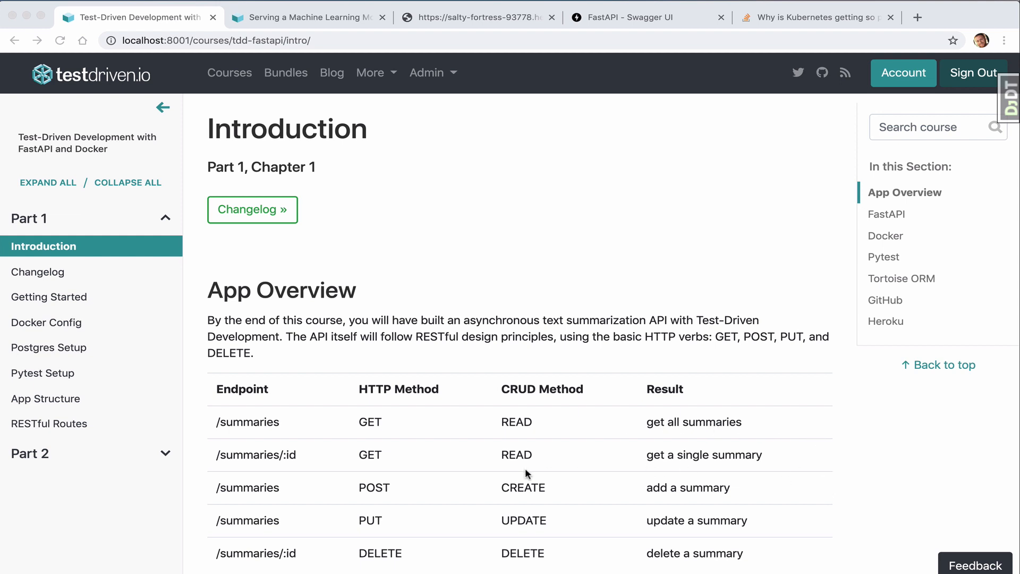
{"action": "mouse_move", "coordinate": [635, 564]}
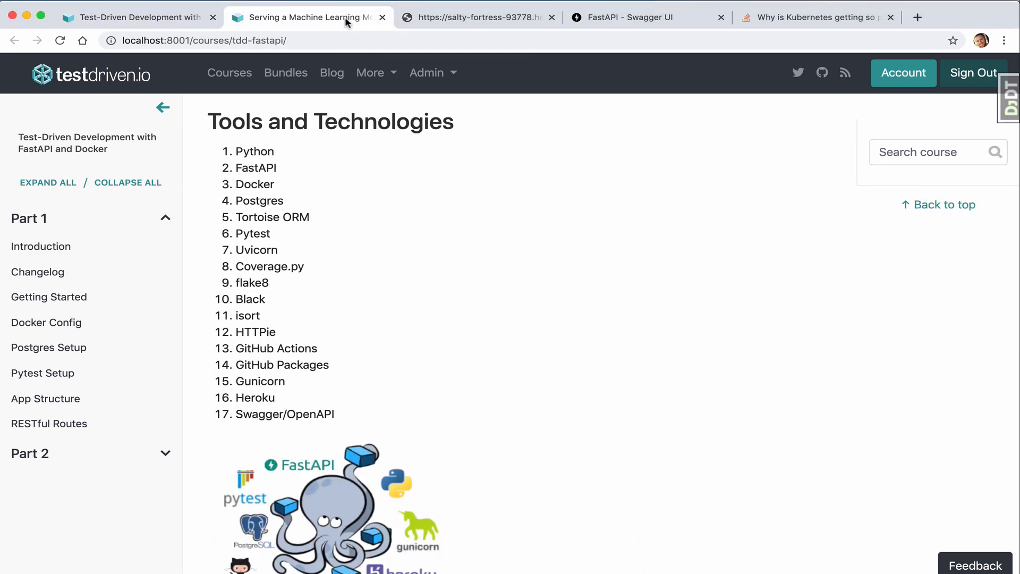
{"action": "mouse_move", "coordinate": [299, 166]}
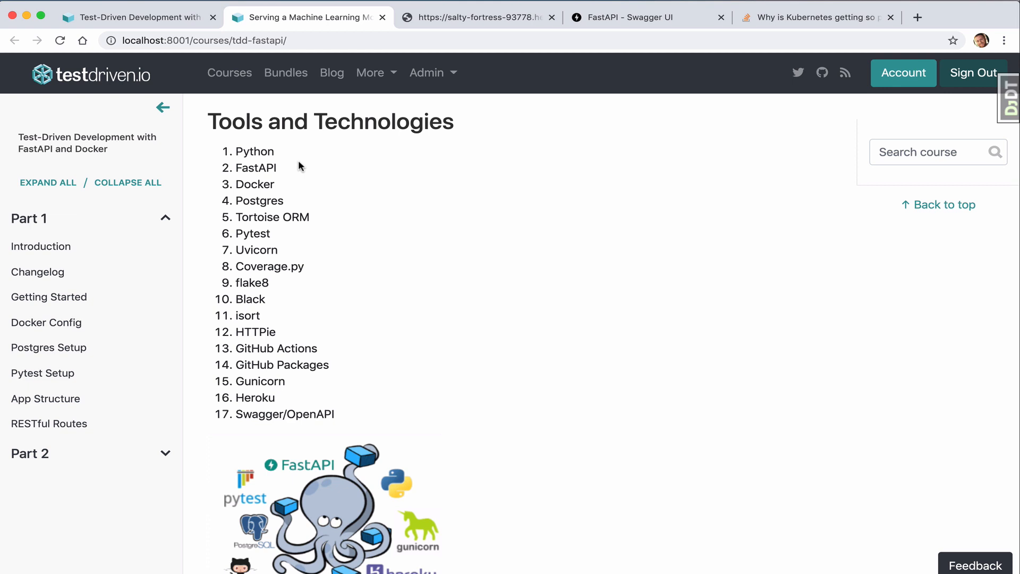
{"action": "mouse_move", "coordinate": [299, 186]}
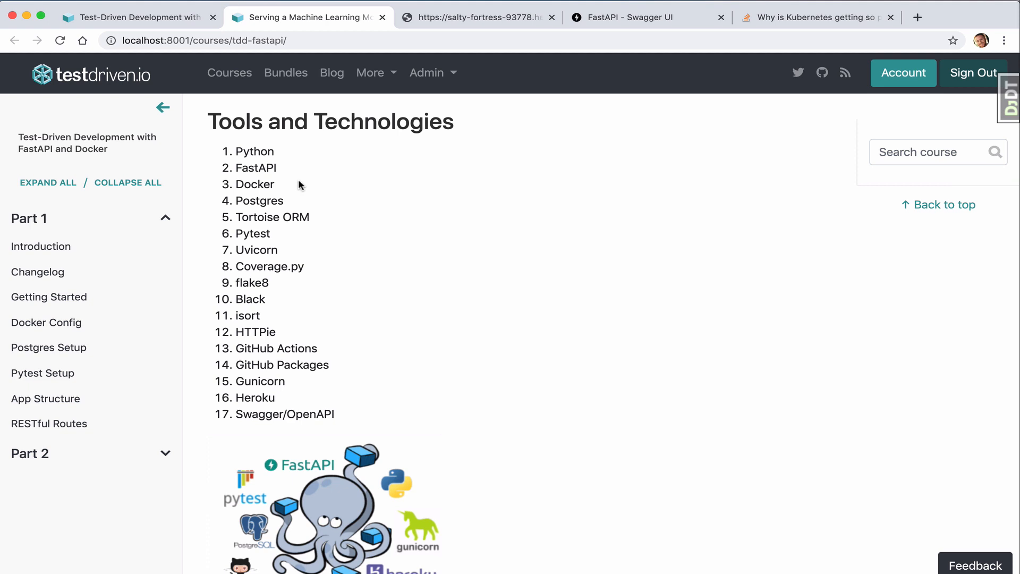
{"action": "mouse_move", "coordinate": [294, 179]}
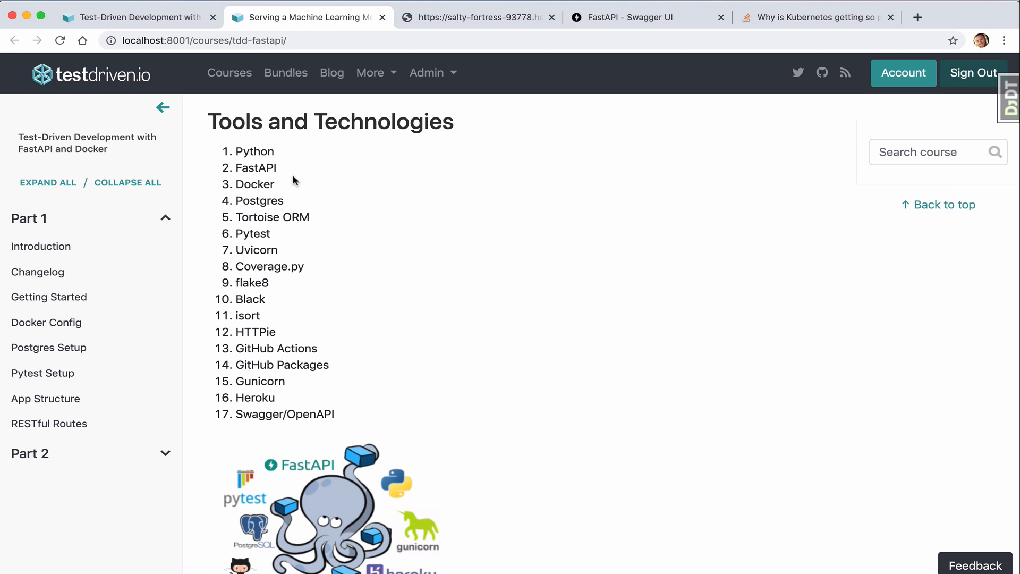
{"action": "mouse_move", "coordinate": [326, 218]}
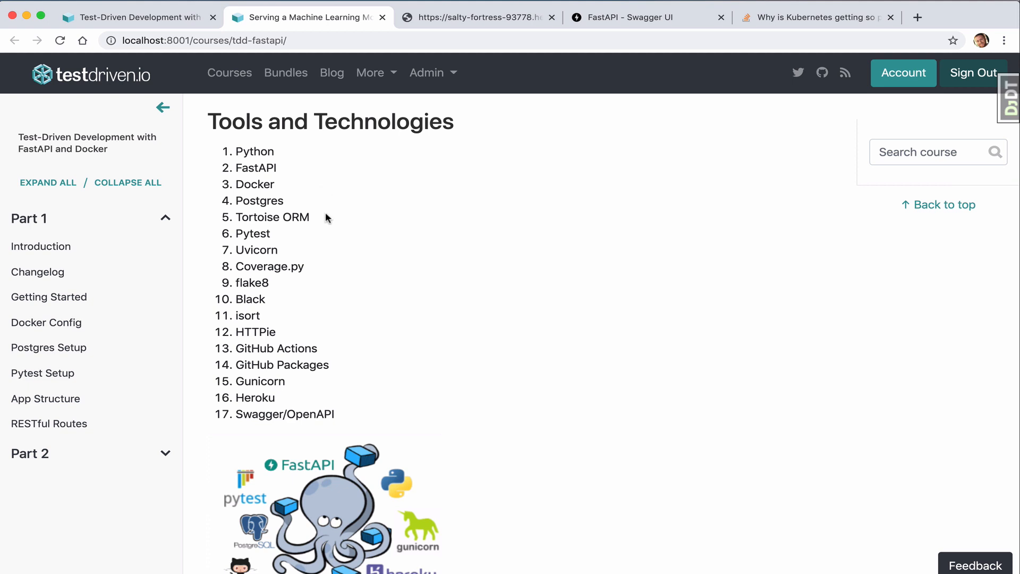
{"action": "mouse_move", "coordinate": [311, 244]}
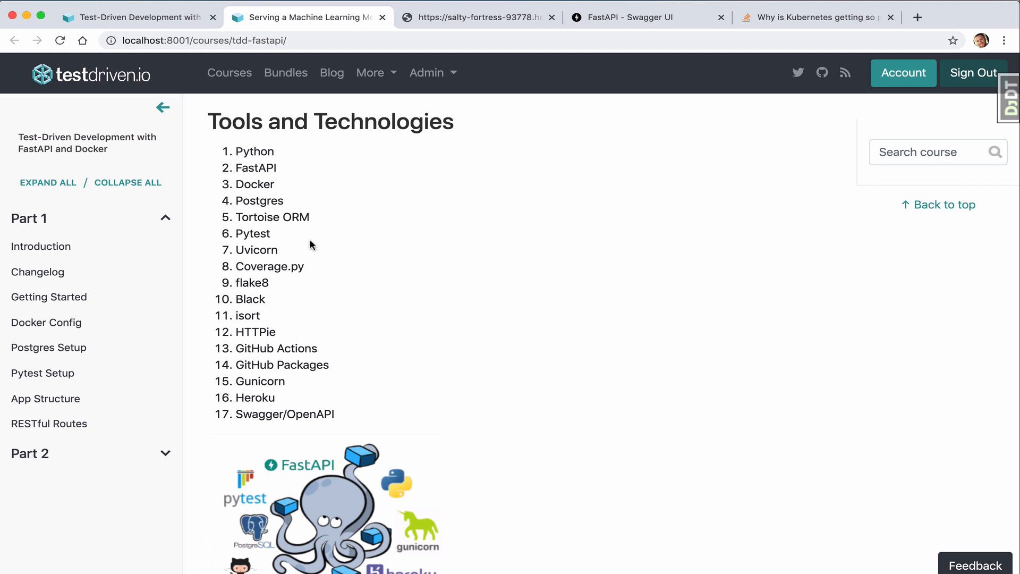
{"action": "mouse_move", "coordinate": [361, 358]}
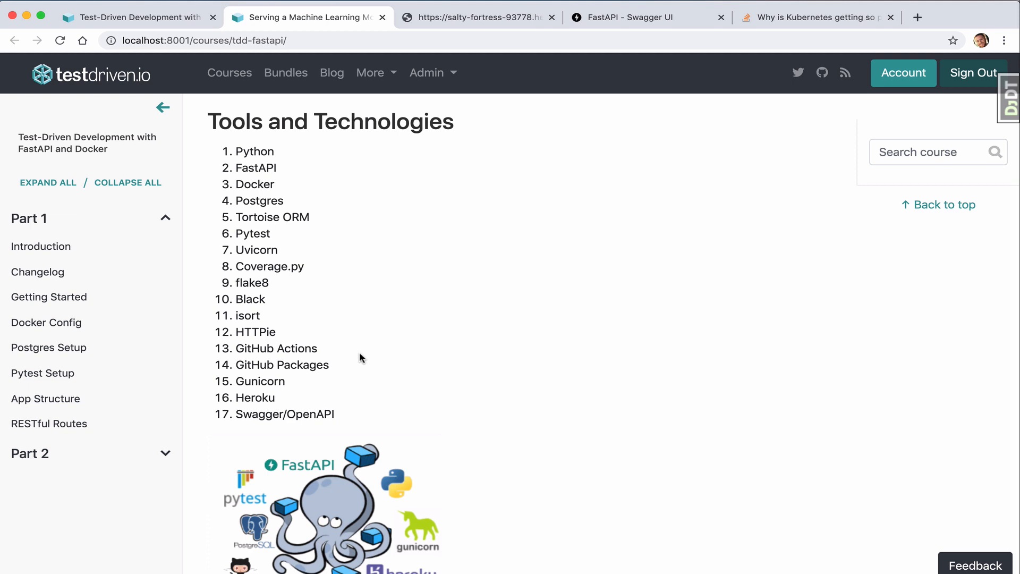
{"action": "mouse_move", "coordinate": [337, 398]}
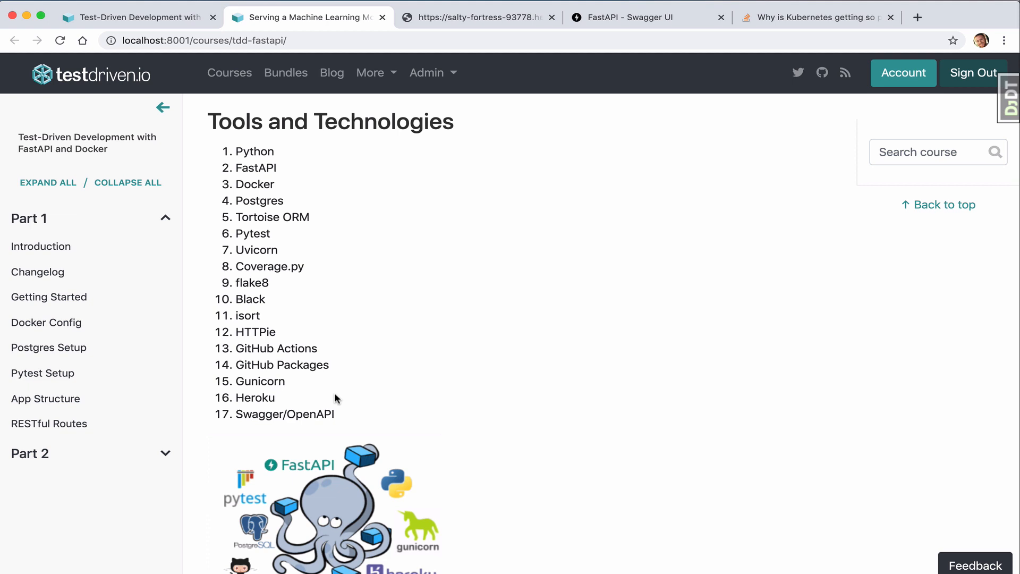
{"action": "mouse_move", "coordinate": [481, 25]}
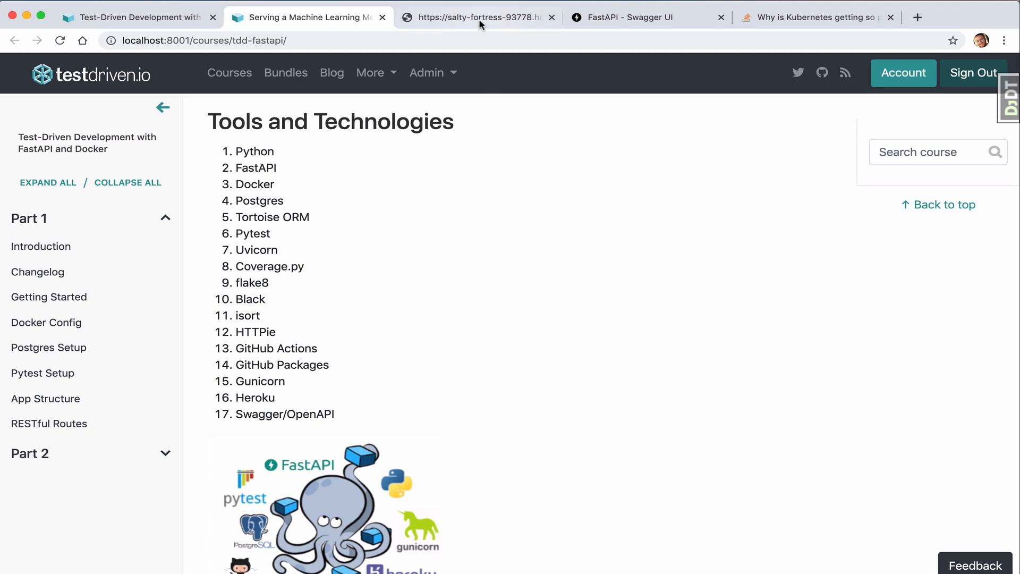
- View the salty-fortress Heroku app's /ping response: pong, environment prod, testing false
{"action": "left_click", "coordinate": [476, 17]}
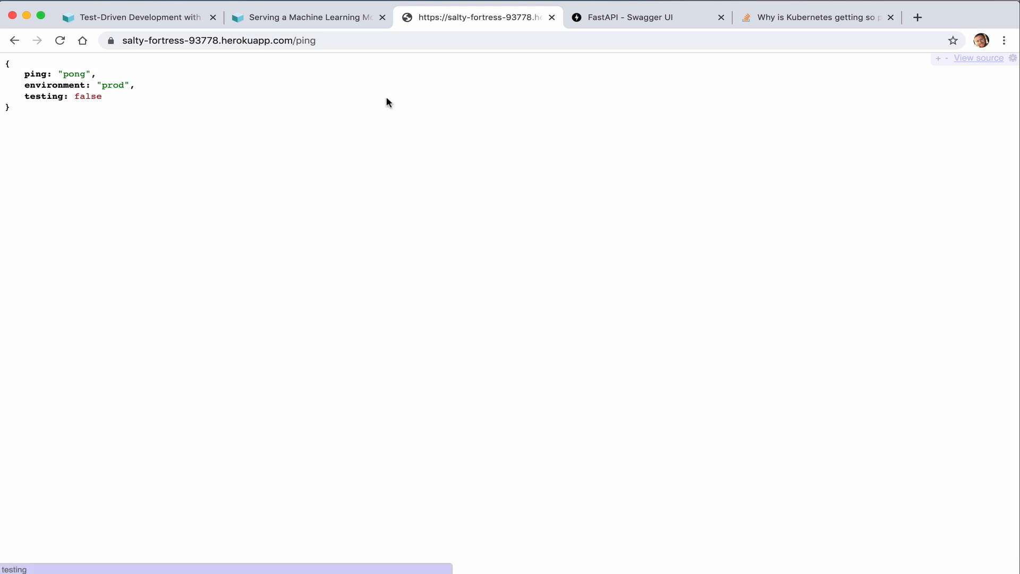
- Expand POST /summaries/ in Swagger UI and copy the Kubernetes article's URL
{"action": "left_click", "coordinate": [647, 17]}
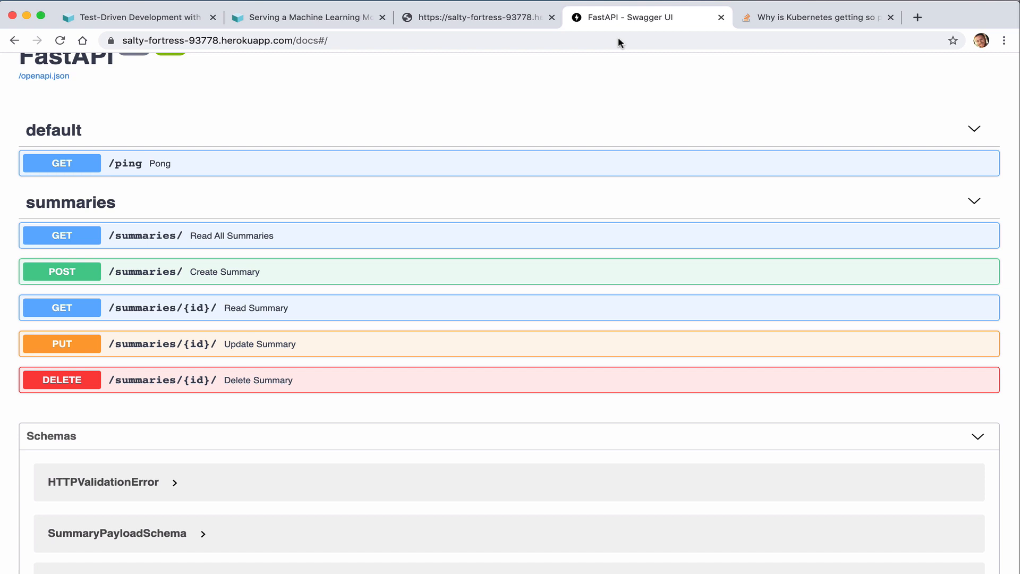
{"action": "mouse_move", "coordinate": [501, 84]}
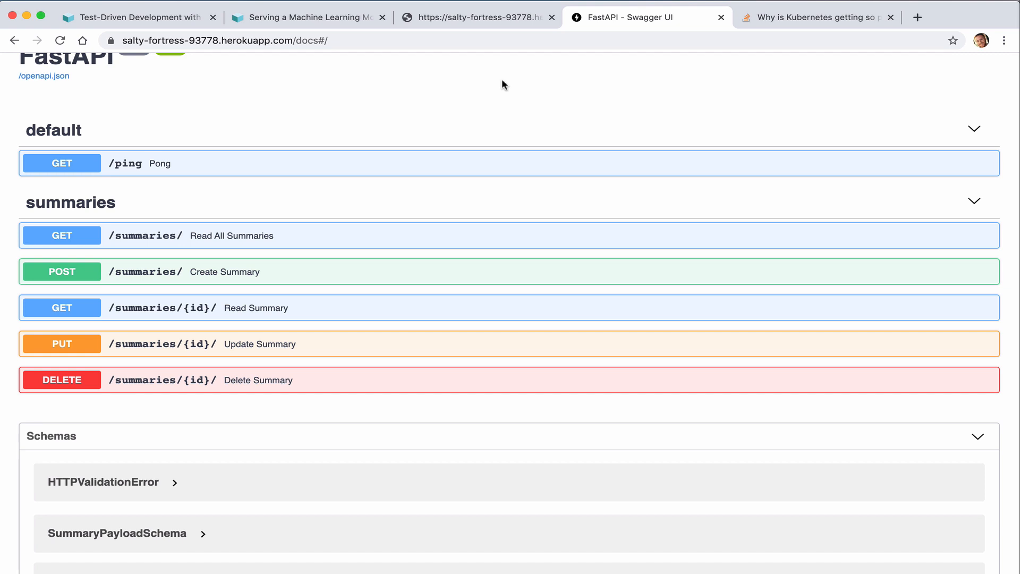
{"action": "mouse_move", "coordinate": [368, 267]}
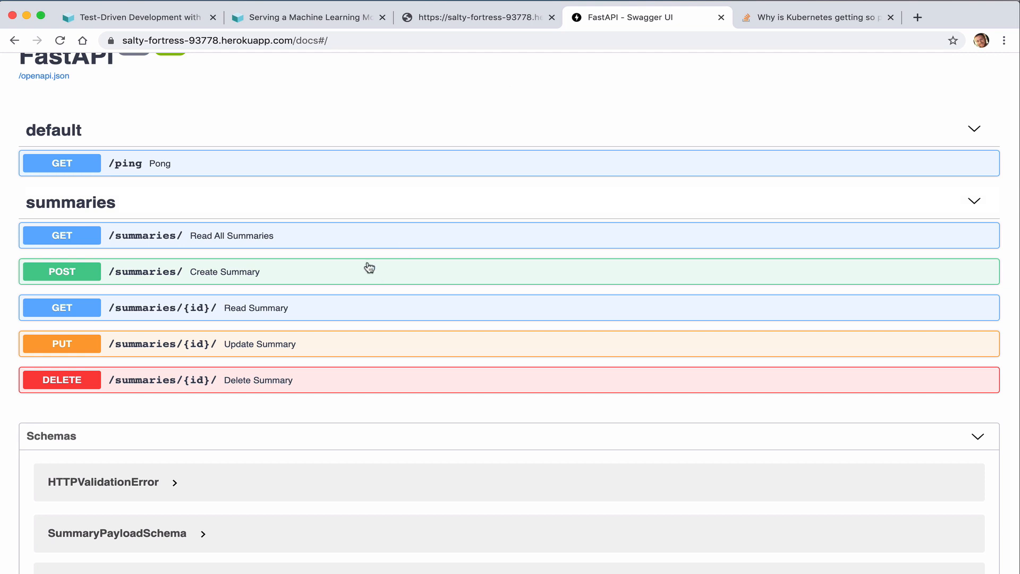
{"action": "left_click", "coordinate": [816, 17]}
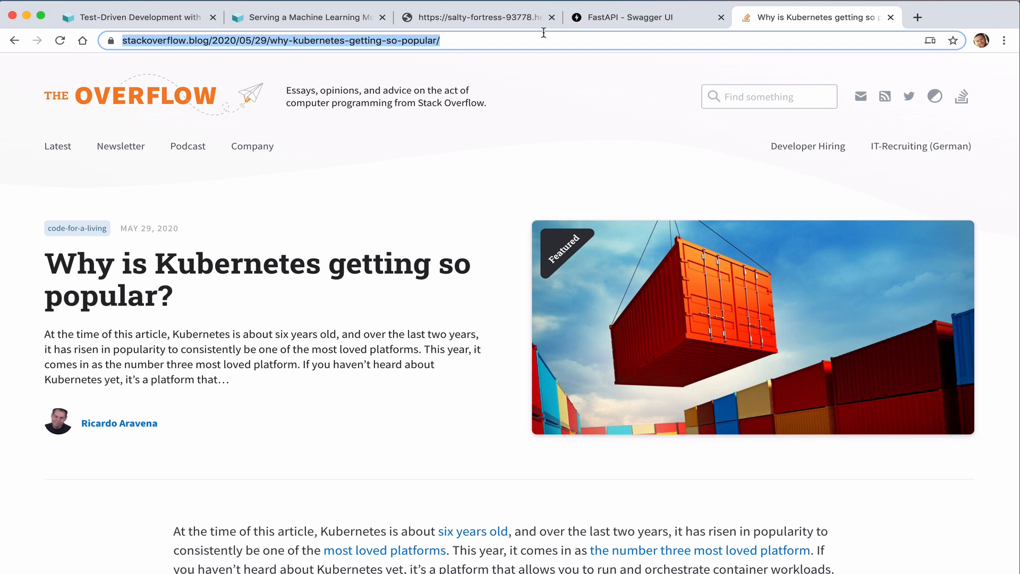
{"action": "left_click", "coordinate": [644, 17]}
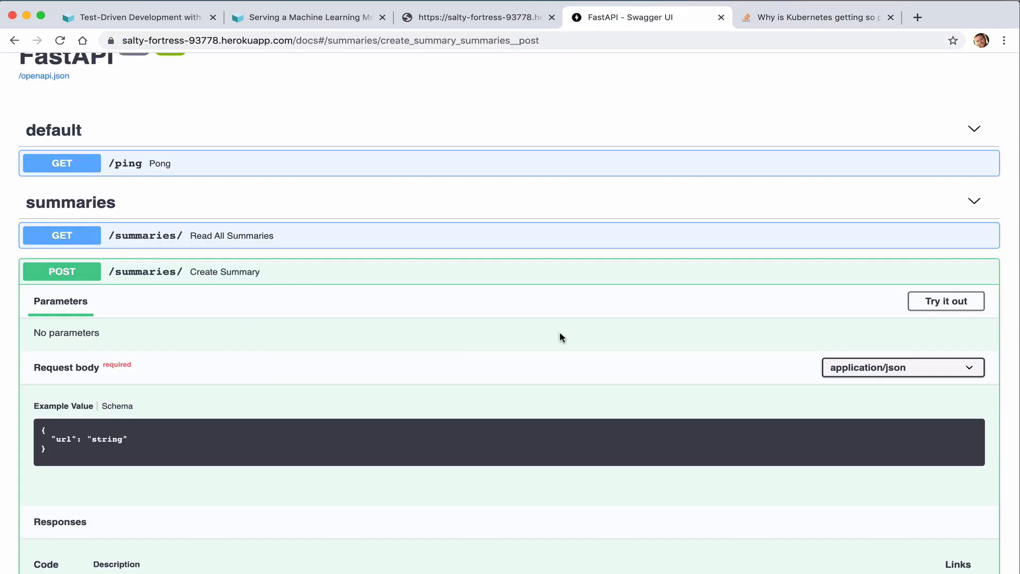
- Post the Kubernetes article URL to /summaries/ (201, id 10), then expand GET /summaries/{id}/
{"action": "left_click", "coordinate": [945, 301]}
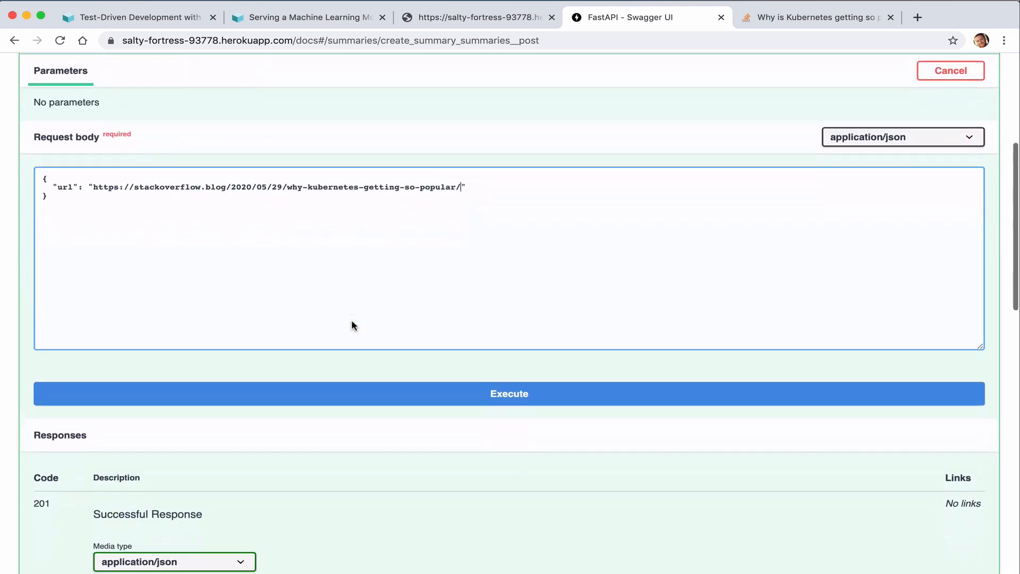
{"action": "left_click", "coordinate": [510, 393]}
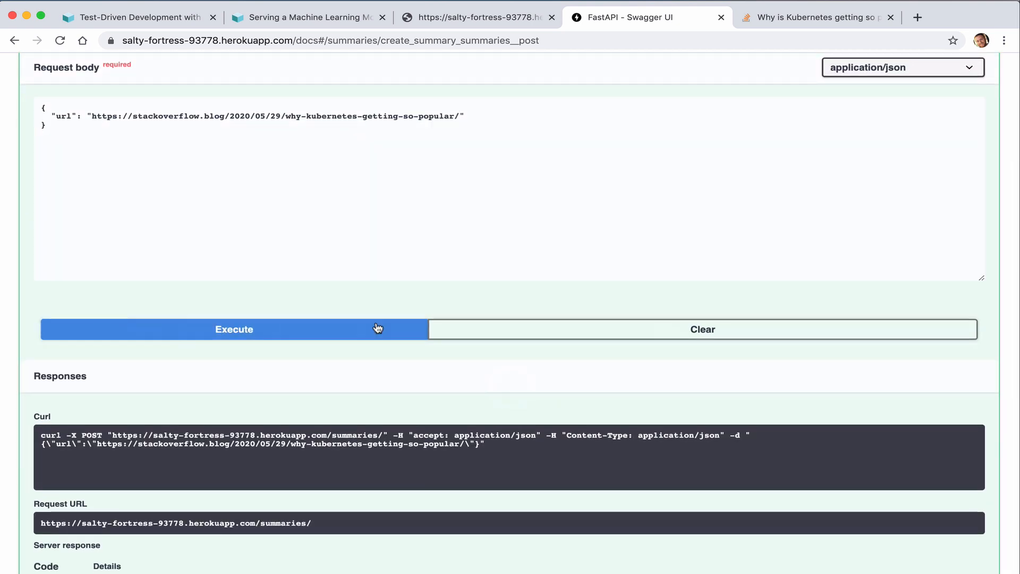
{"action": "left_click", "coordinate": [234, 328]}
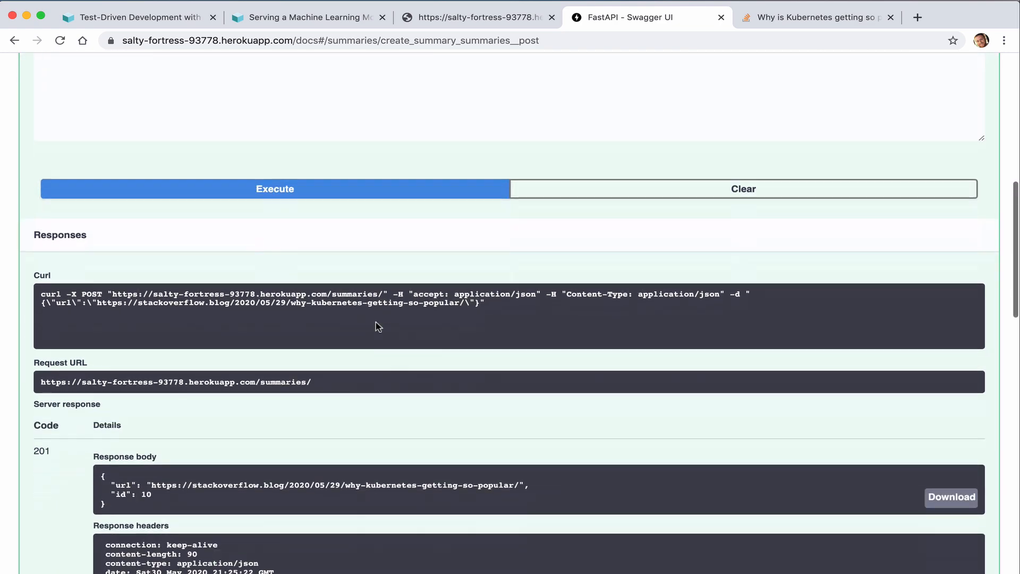
{"action": "scroll", "scroll_direction": "up", "scroll_amount": 3}
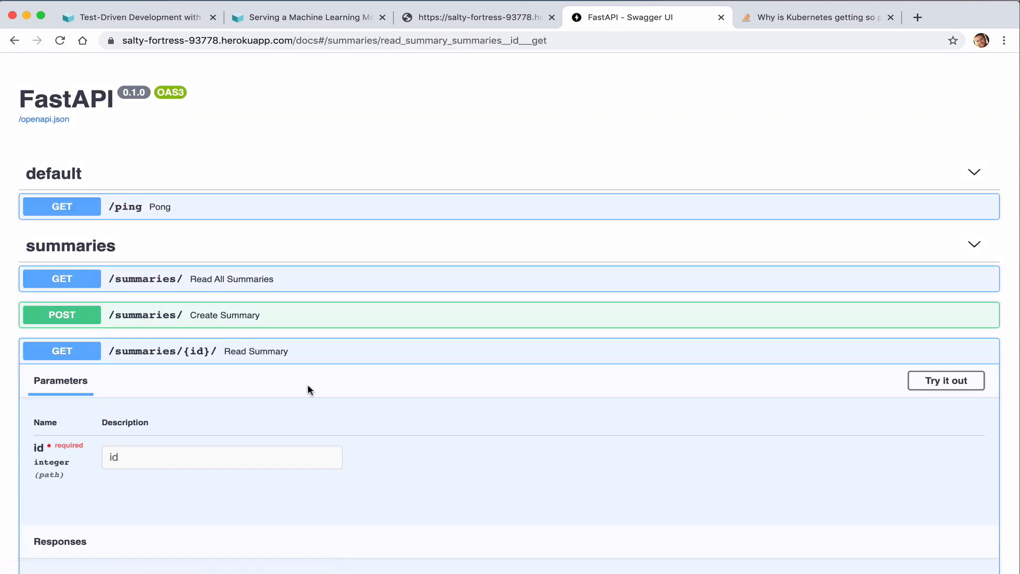
- Fetch summary id 10 through GET /summaries/{id}/, returning 200 with its summary text
{"action": "left_click", "coordinate": [945, 380]}
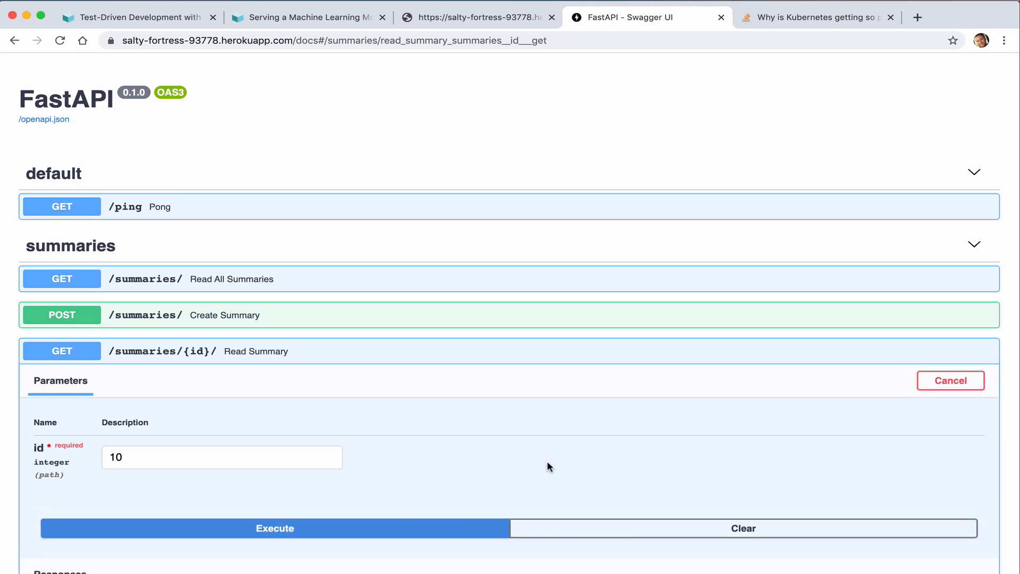
{"action": "left_click", "coordinate": [274, 528]}
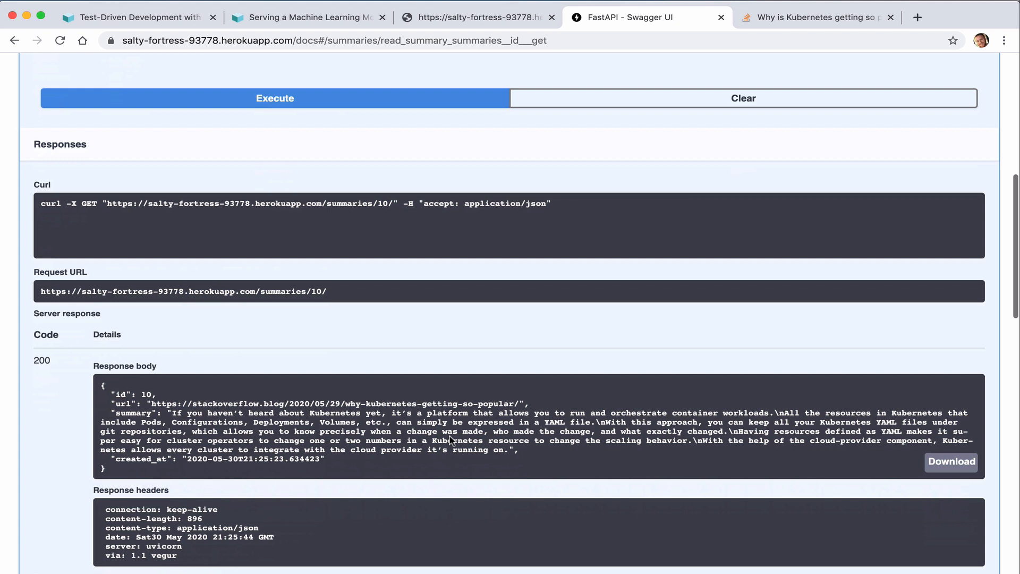
{"action": "mouse_move", "coordinate": [561, 459]}
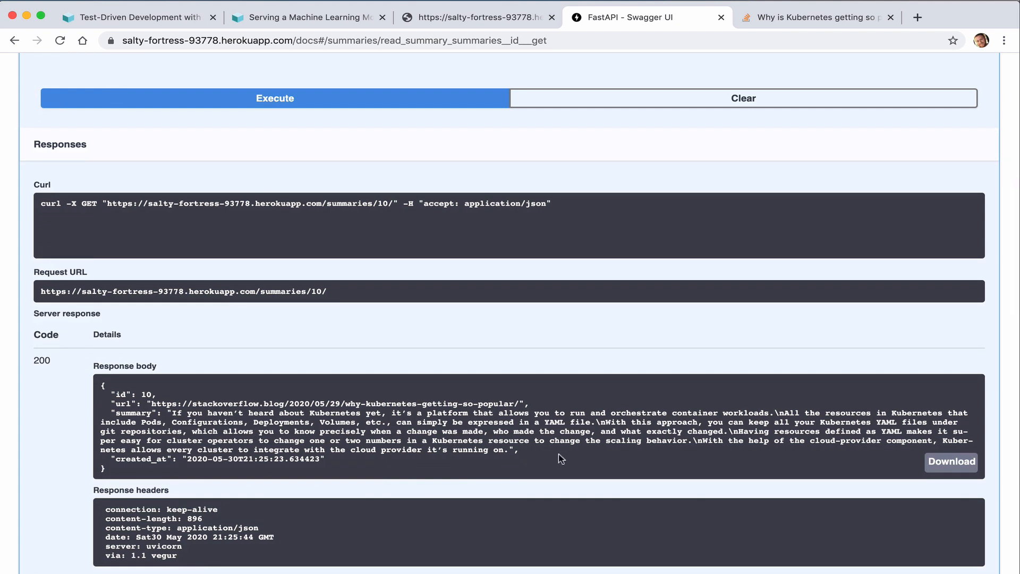